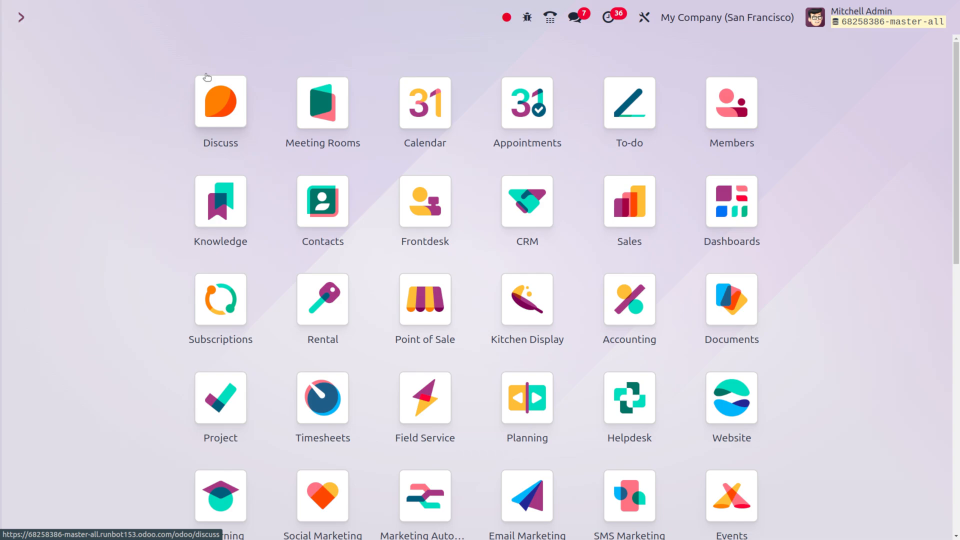
Step: Open the Settings app via the command palette search '/ se'
type("/ se")
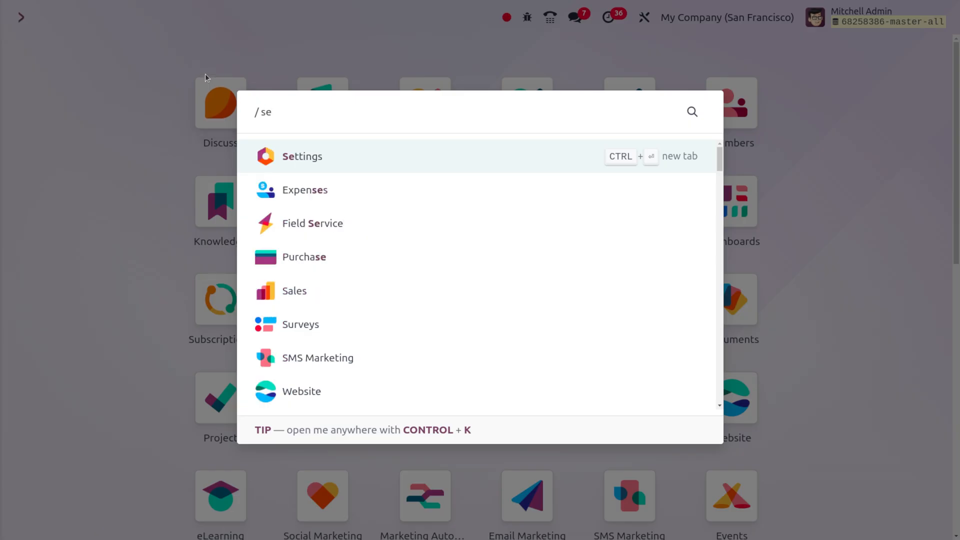
left_click(301, 156)
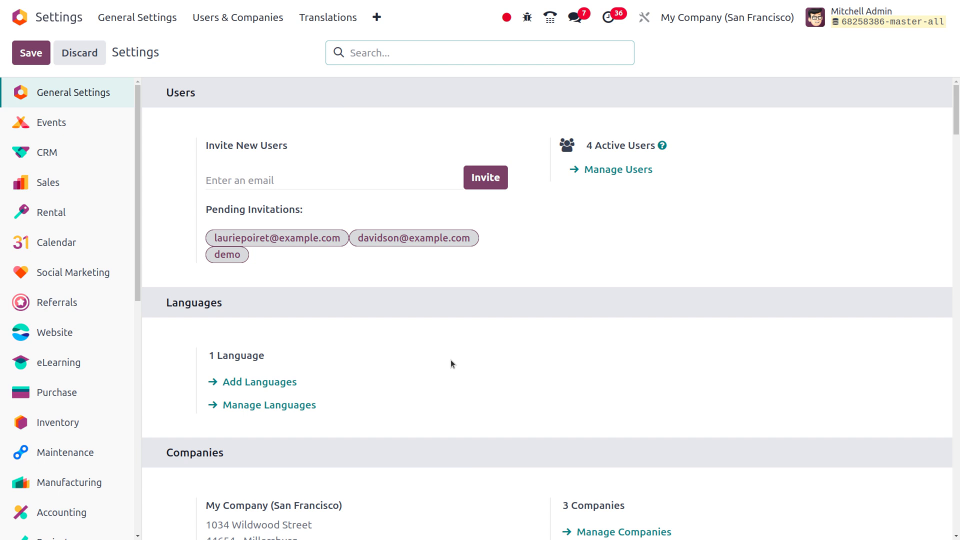
mouse_move(433, 387)
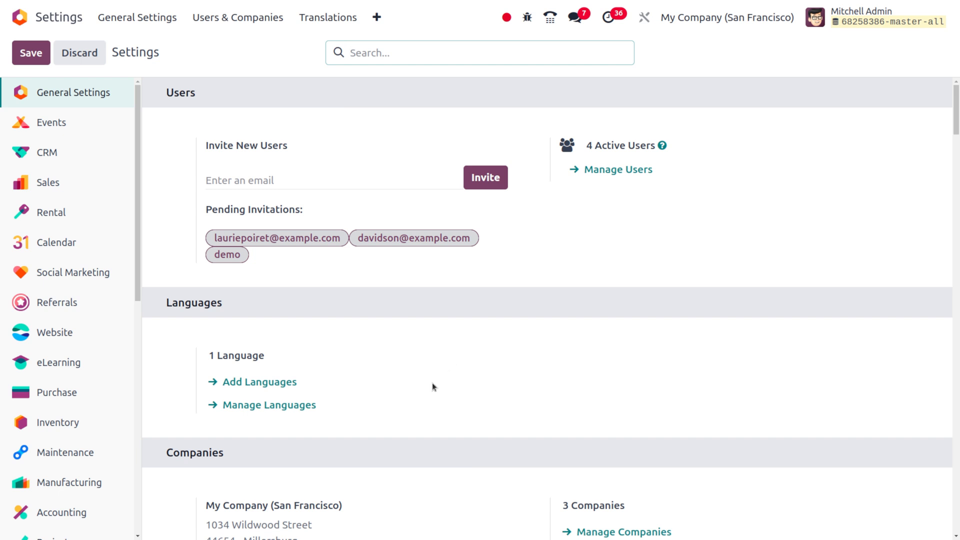
Step: Filter the Settings by 'gif' to show the Tenor GIF API key options
type("gif")
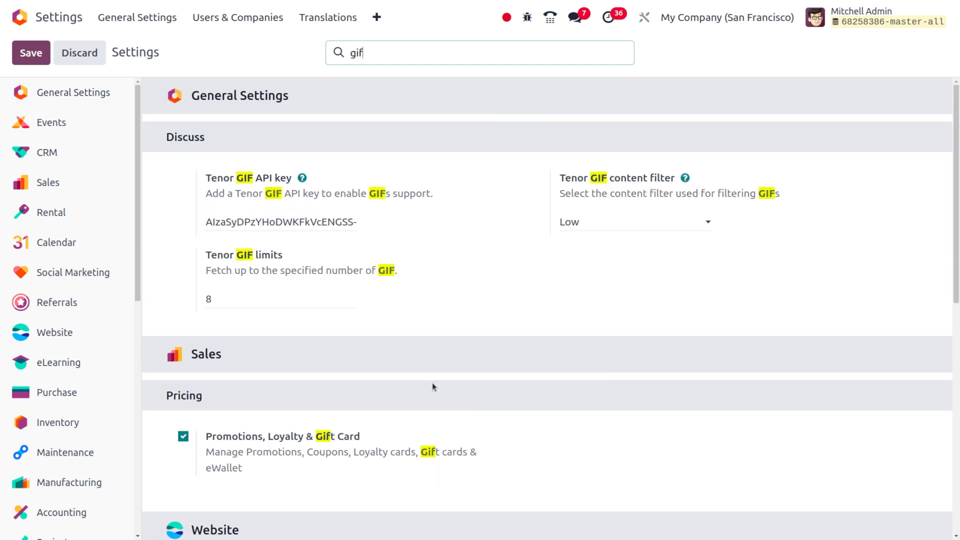
mouse_move(189, 162)
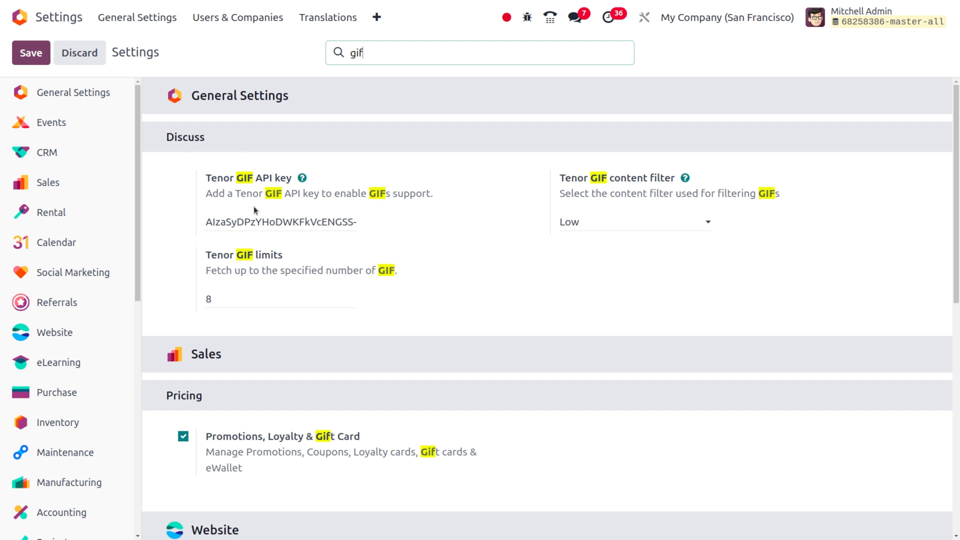
mouse_move(260, 190)
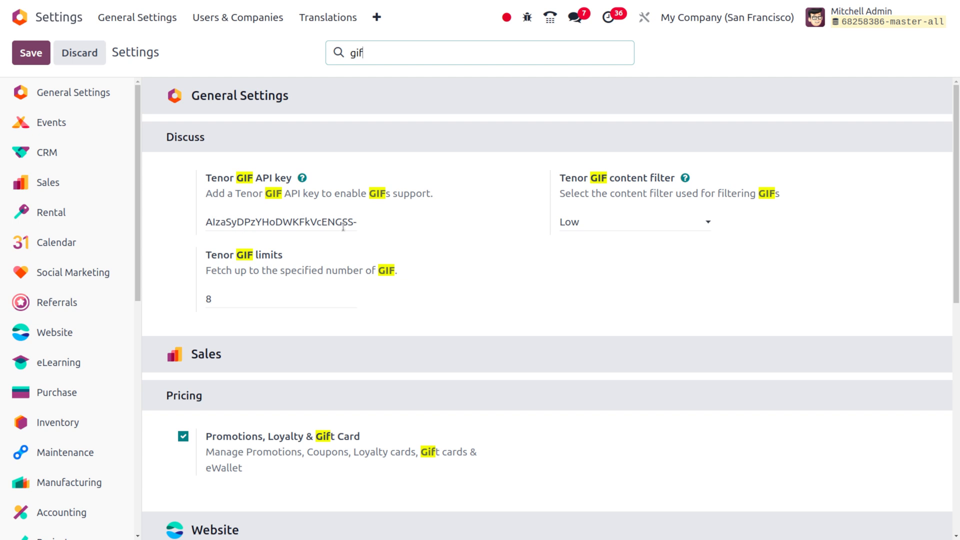
mouse_move(43, 72)
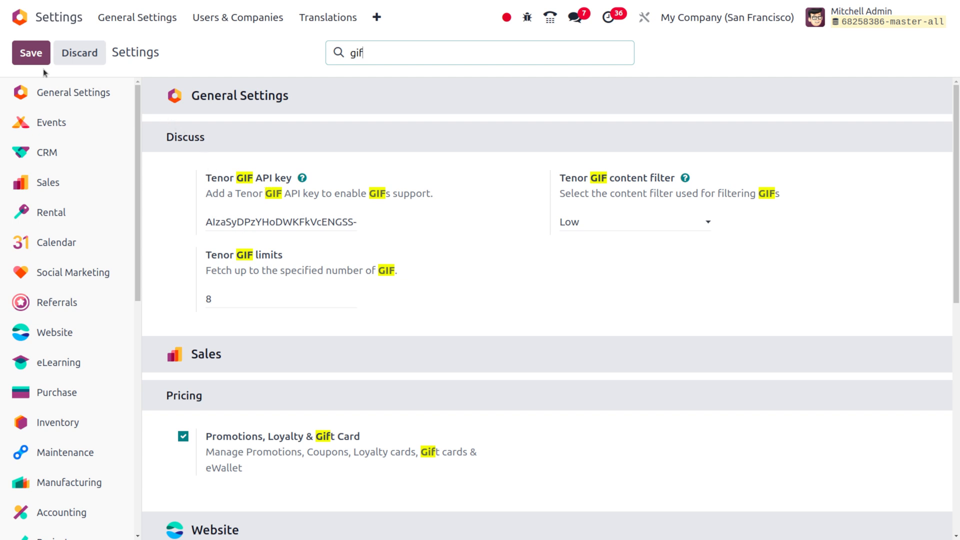
mouse_move(20, 17)
type("/ d")
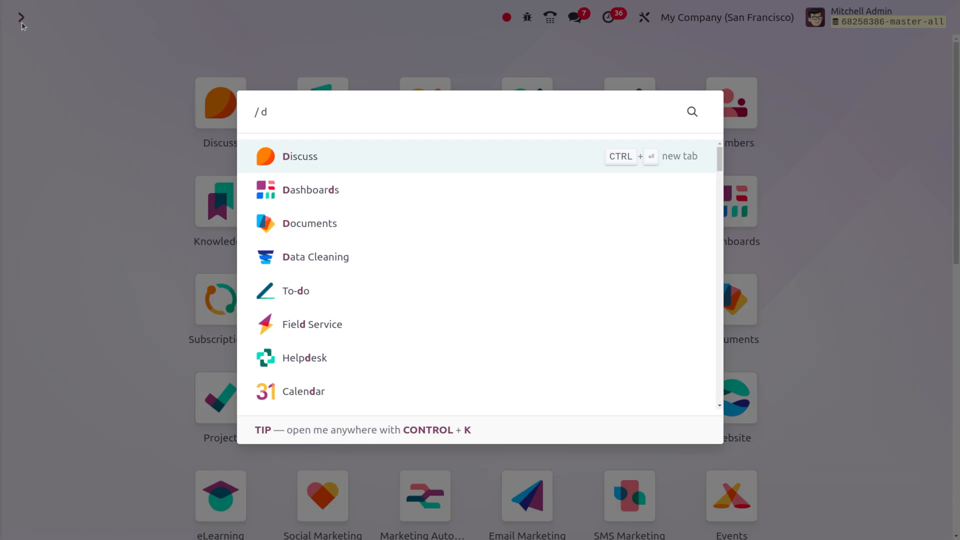
Step: Open Discuss on the Administrators channel and bring up the GIF picker
left_click(300, 156)
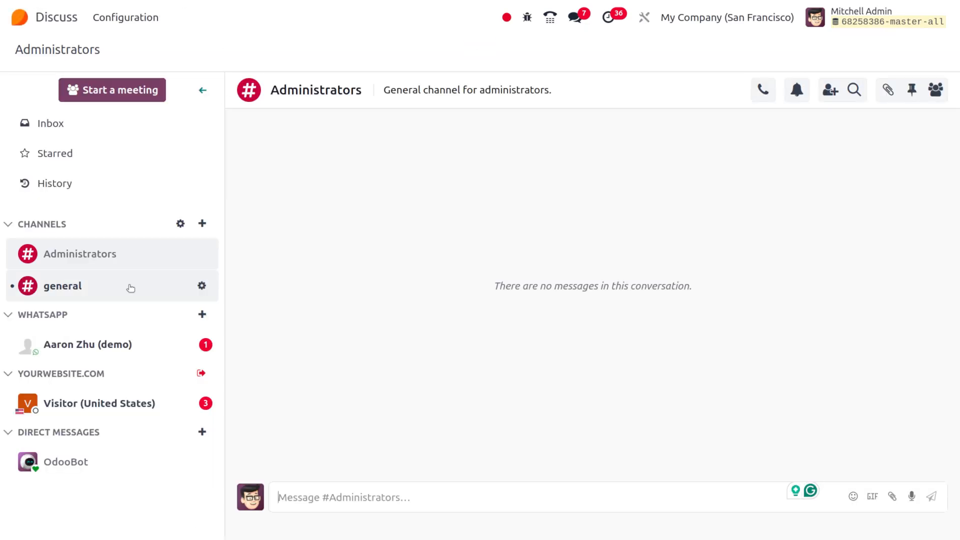
mouse_move(158, 277)
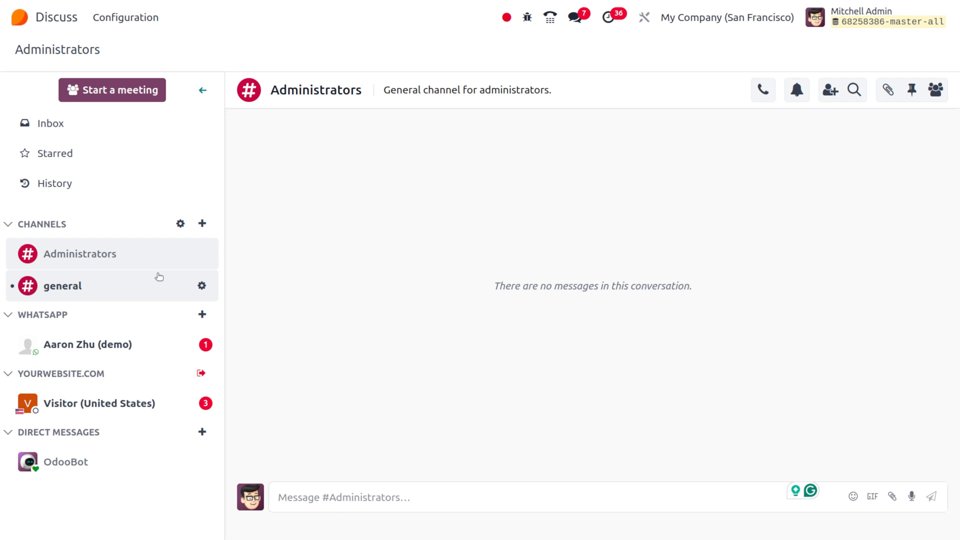
mouse_move(872, 497)
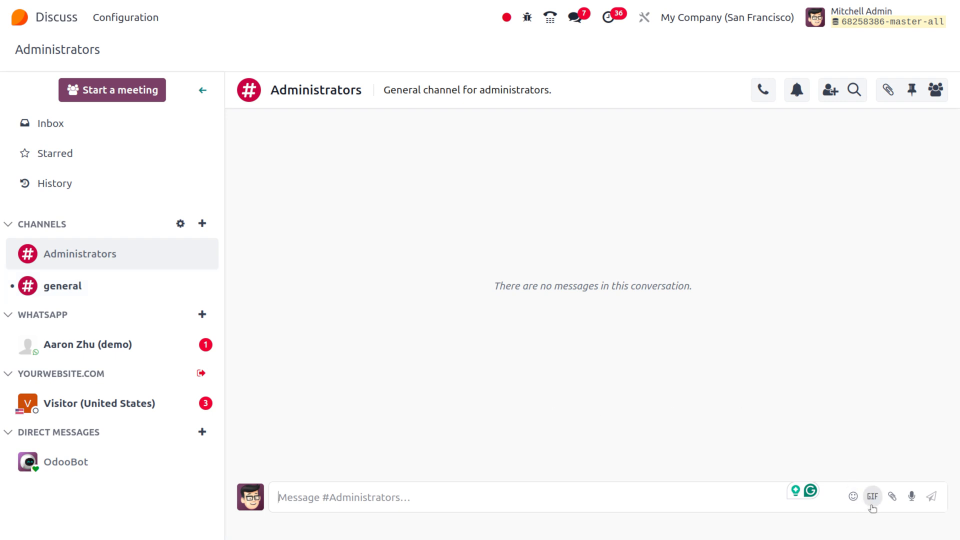
left_click(872, 495)
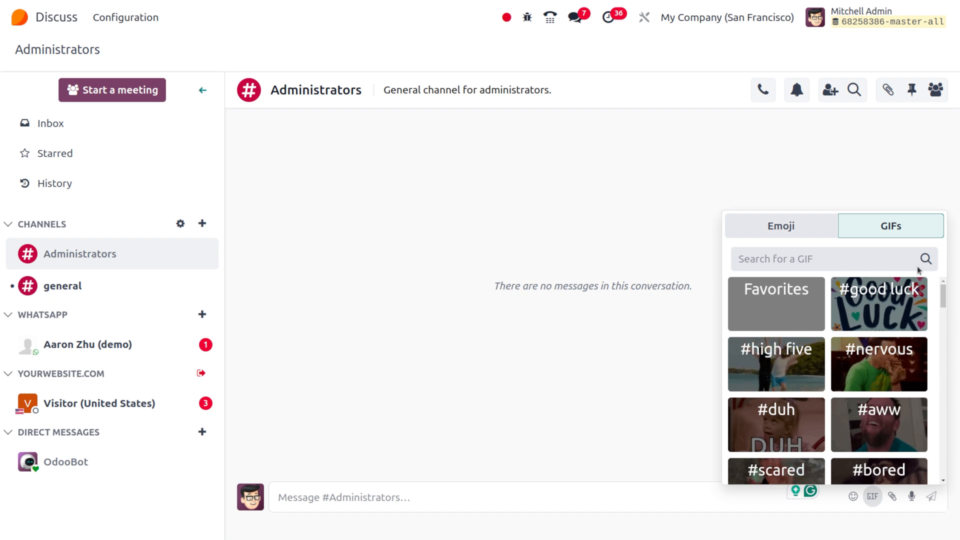
mouse_move(814, 373)
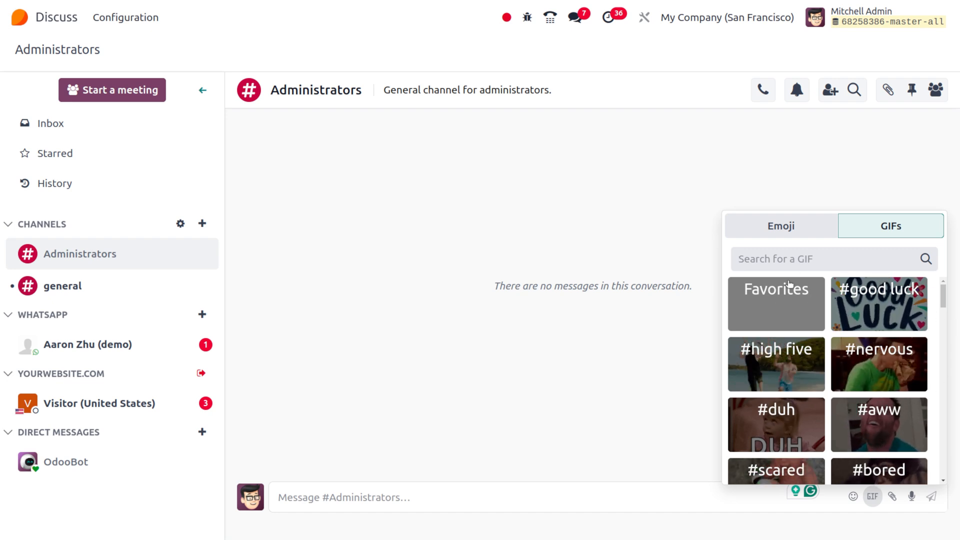
mouse_move(208, 261)
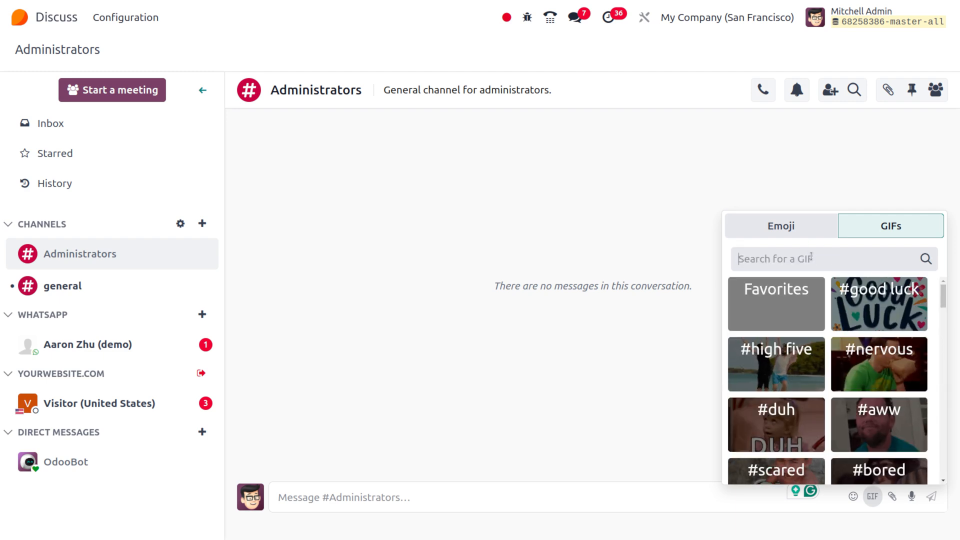
Step: Search GIFs for 'hello' and post the 'Oh… hell no' GIF to the channel
type("he")
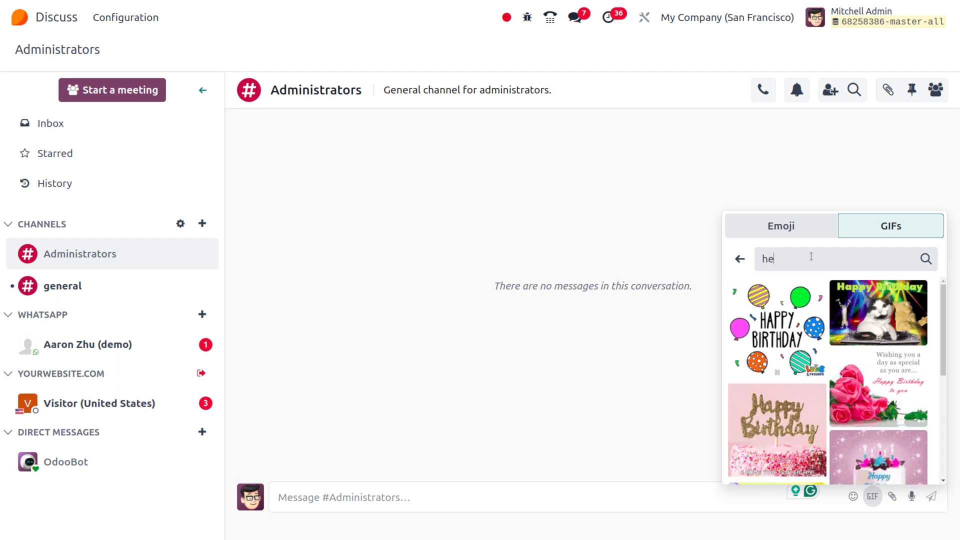
type("llo")
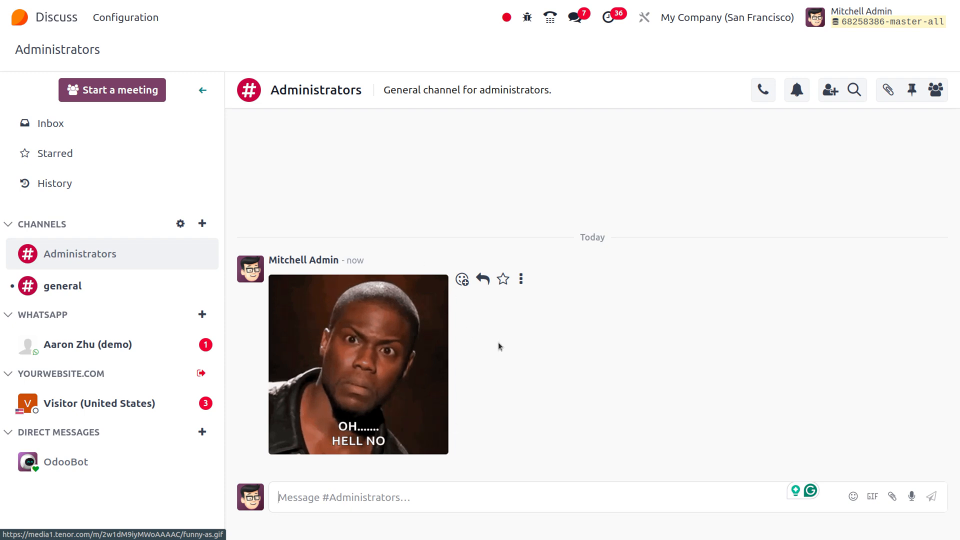
mouse_move(360, 436)
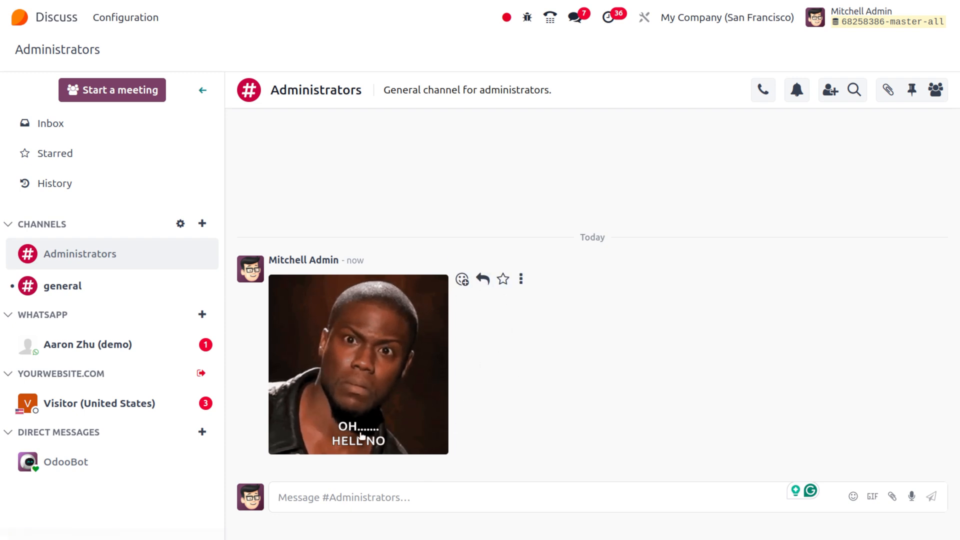
mouse_move(322, 275)
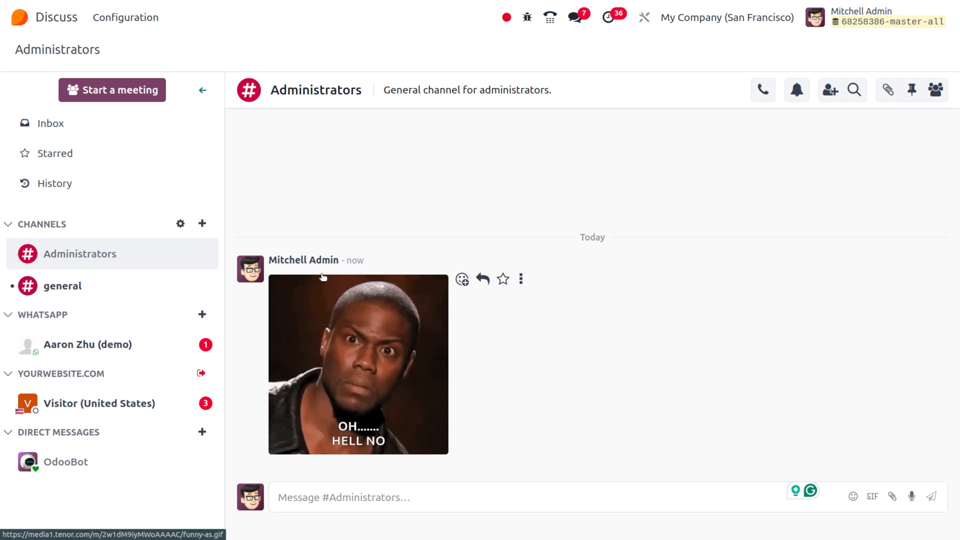